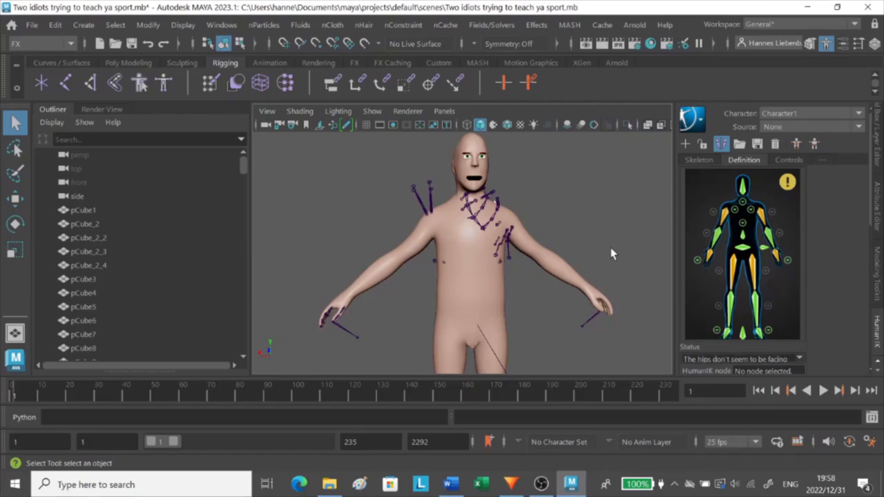
mouse_move(608, 224)
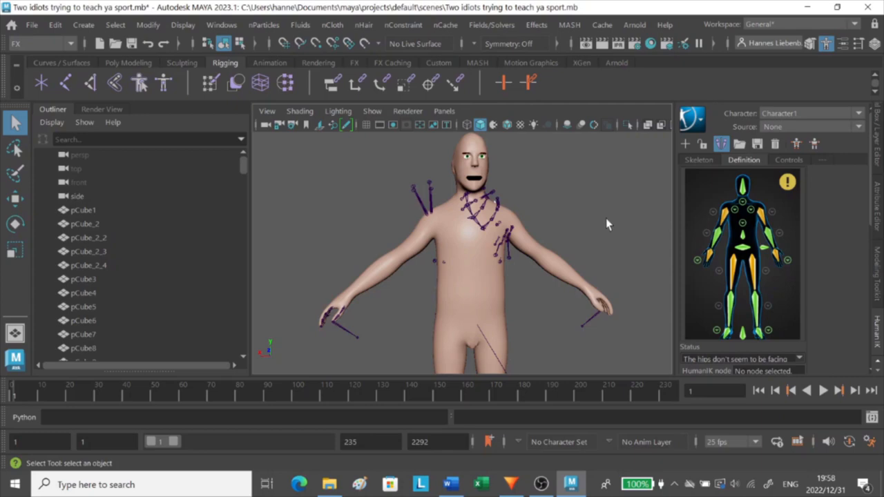
mouse_move(619, 201)
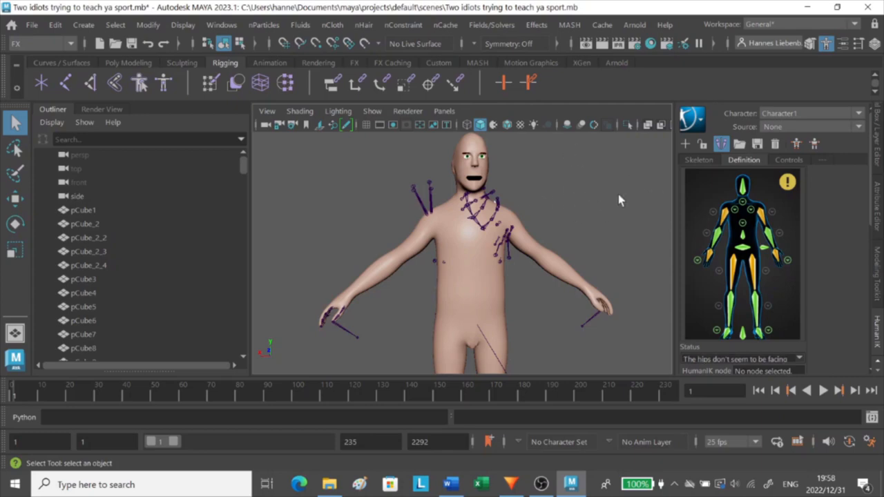
mouse_move(619, 168)
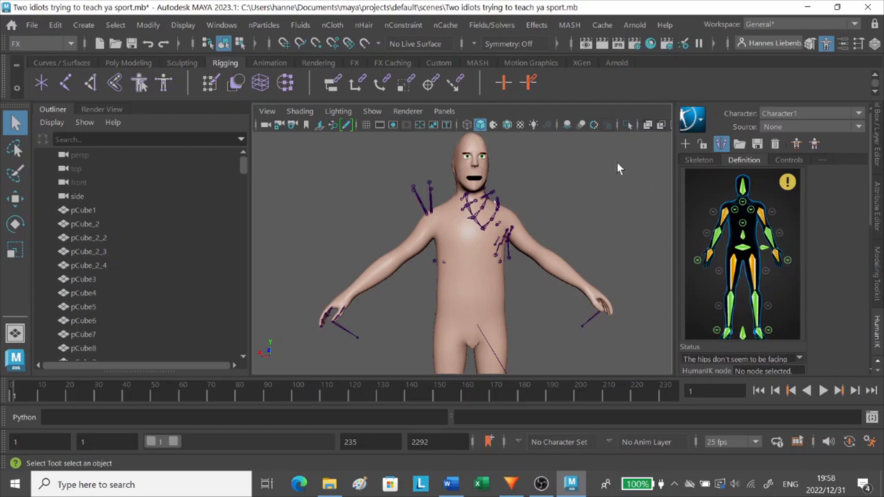
mouse_move(623, 178)
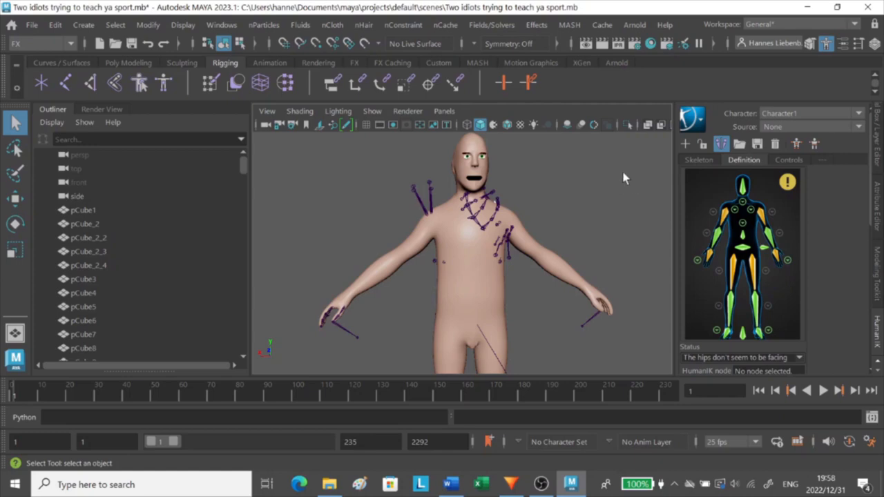
mouse_move(592, 199)
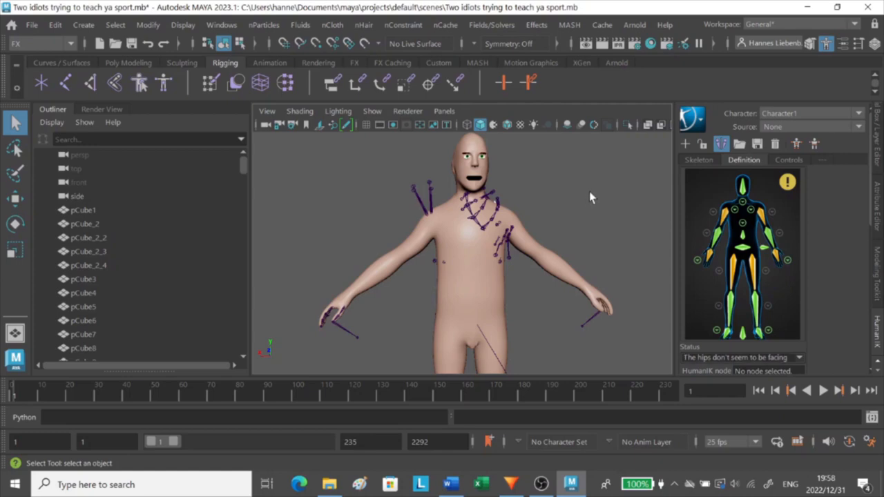
mouse_move(578, 166)
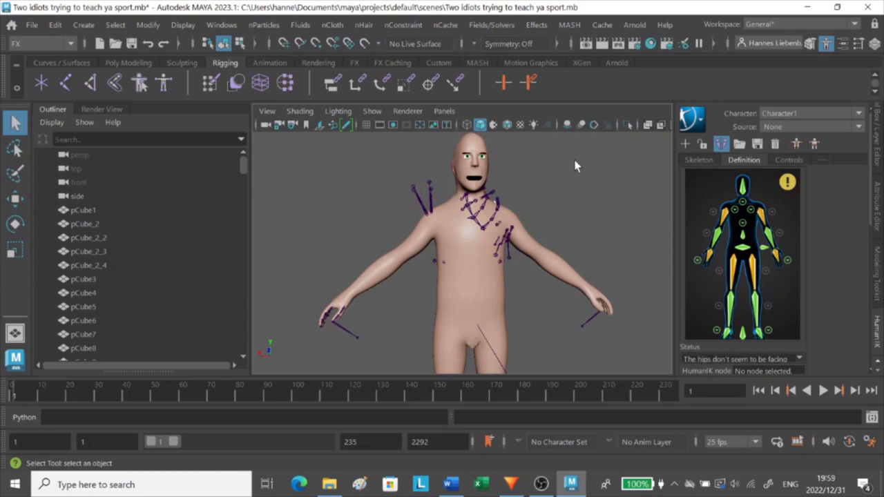
mouse_move(566, 184)
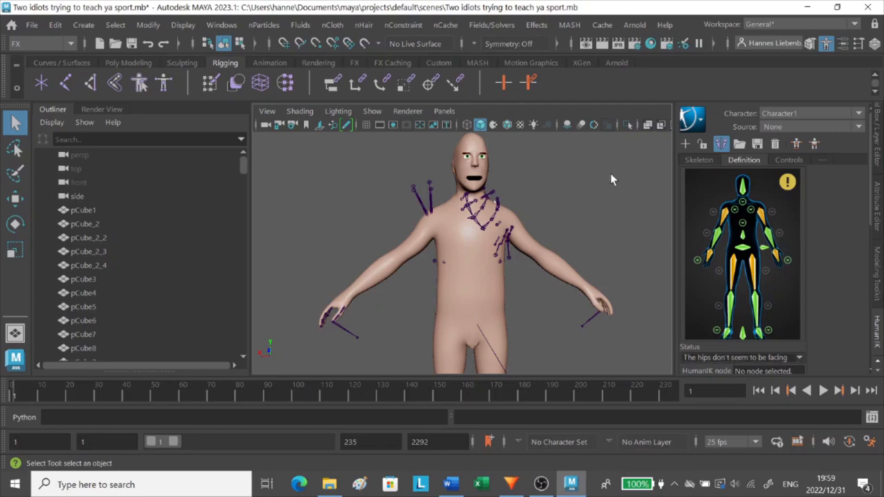
mouse_move(611, 174)
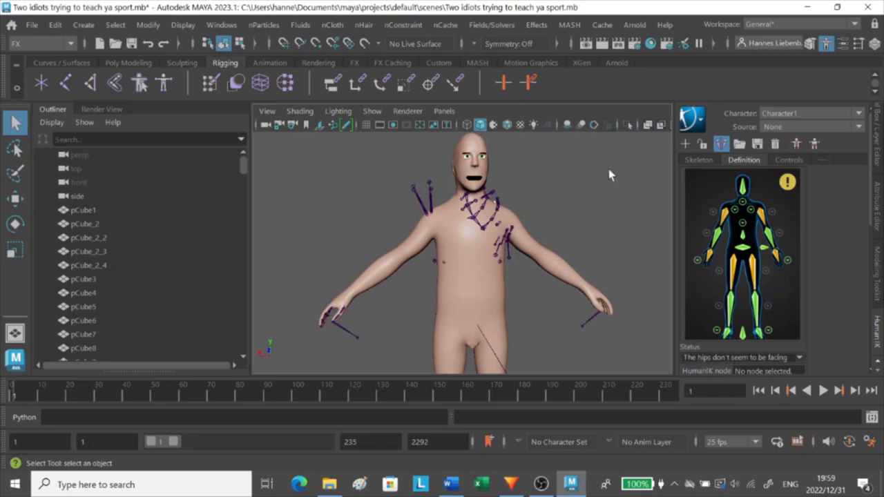
mouse_move(591, 183)
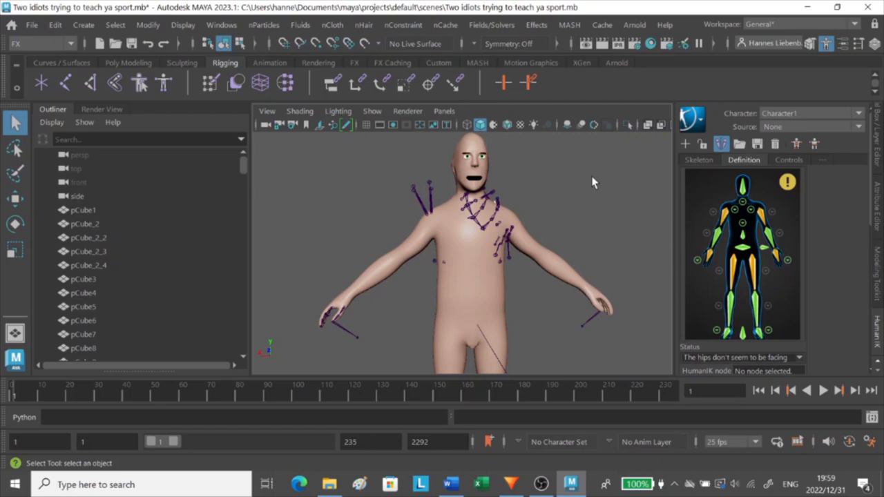
mouse_move(552, 188)
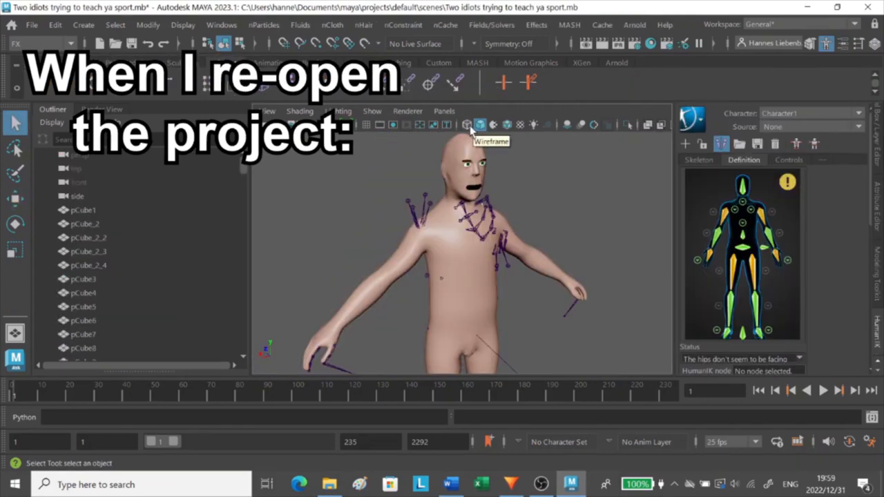
Step: Switch the viewport to Wireframe shading so the skeleton joints show through the bent body
click(480, 125)
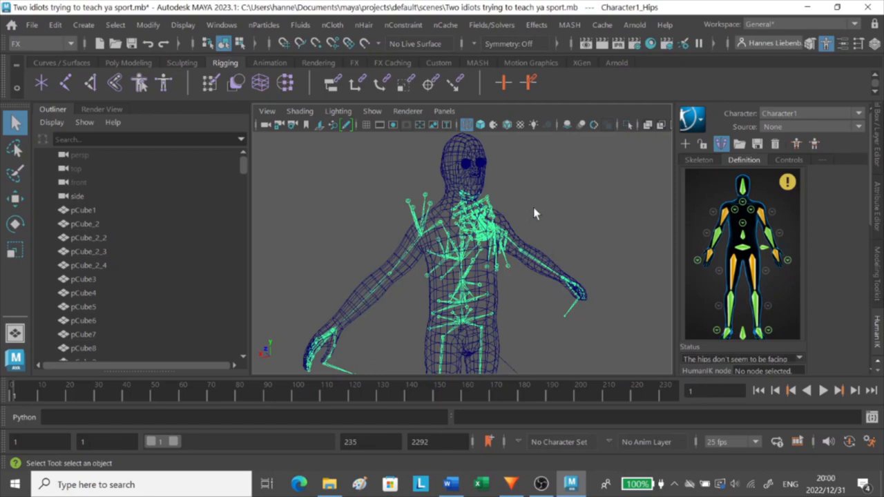
mouse_move(426, 241)
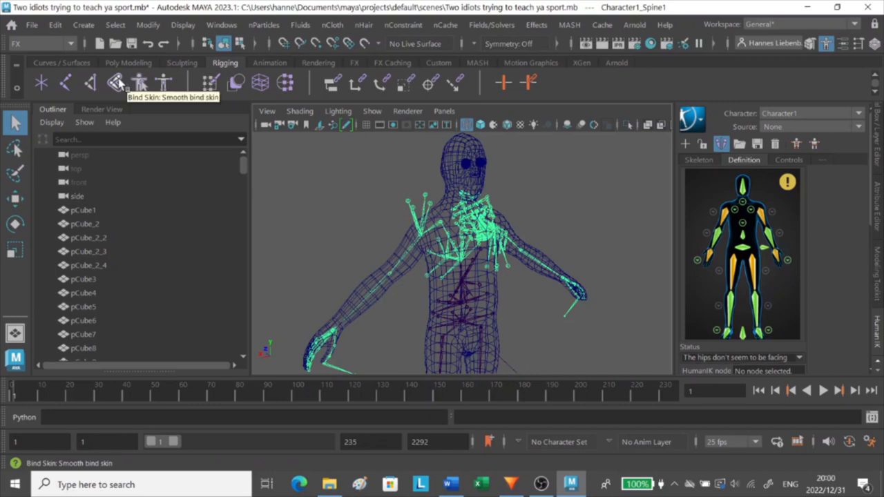
mouse_move(83, 102)
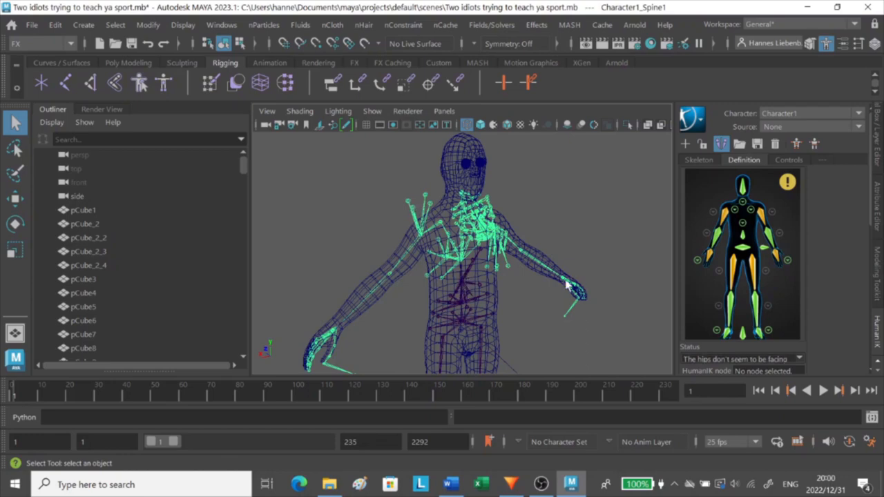
mouse_move(420, 223)
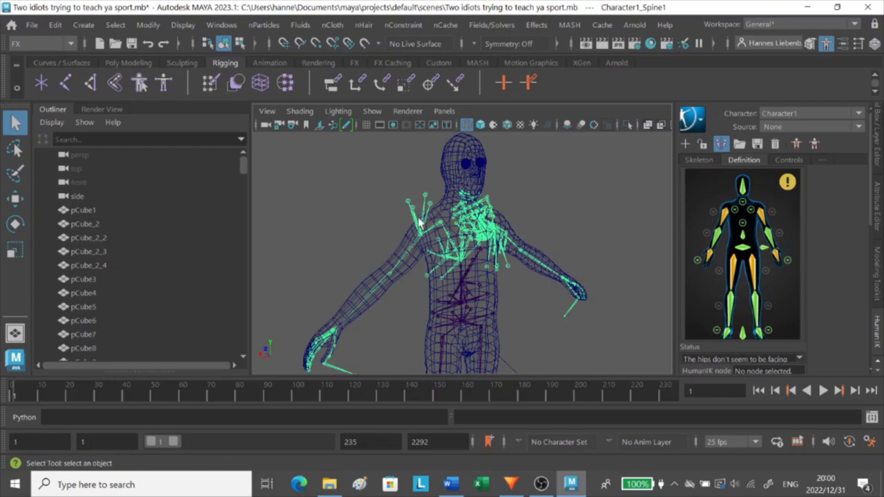
mouse_move(442, 237)
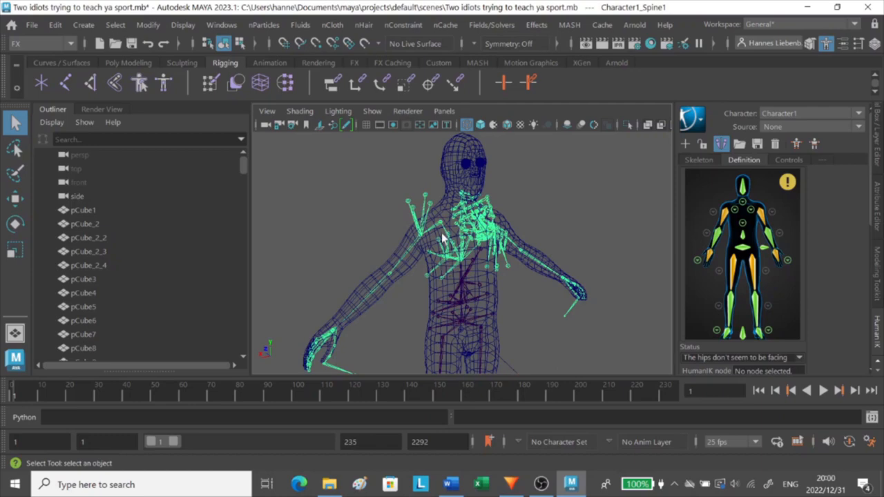
mouse_move(449, 262)
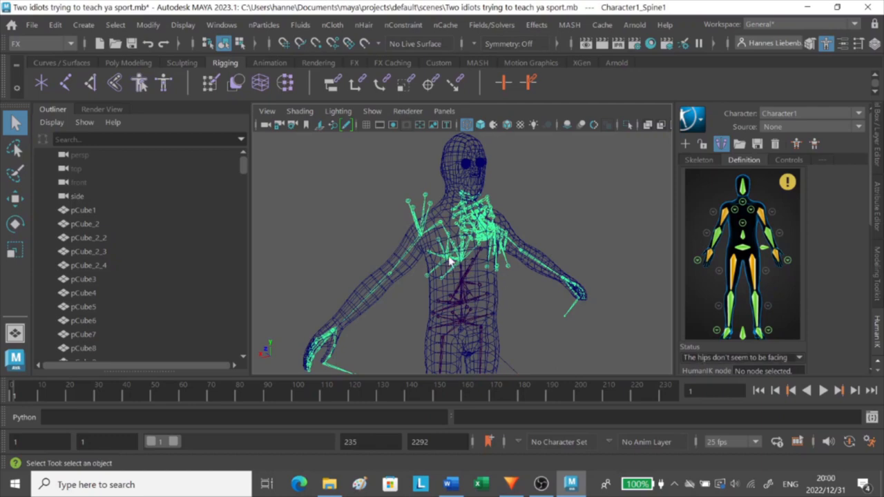
mouse_move(468, 235)
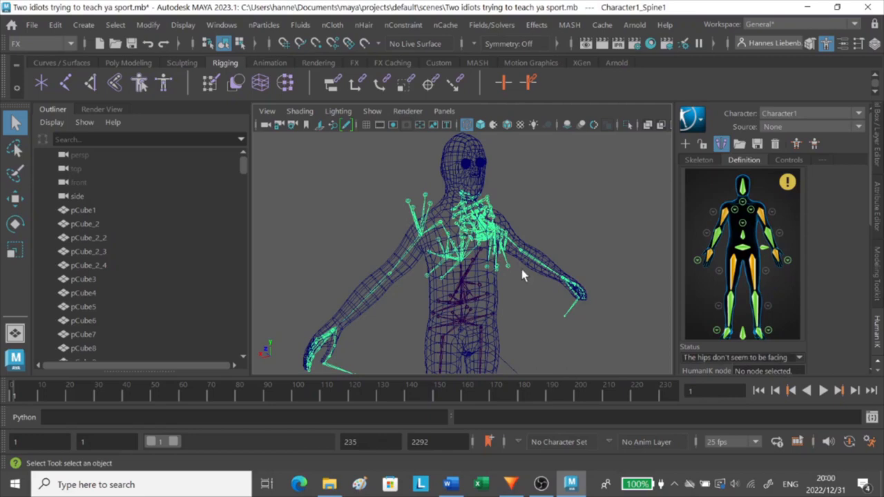
mouse_move(528, 269)
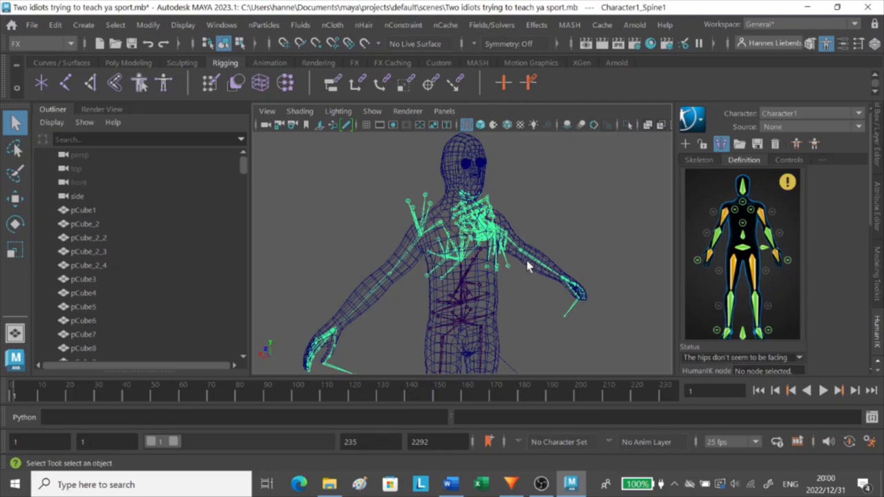
mouse_move(487, 230)
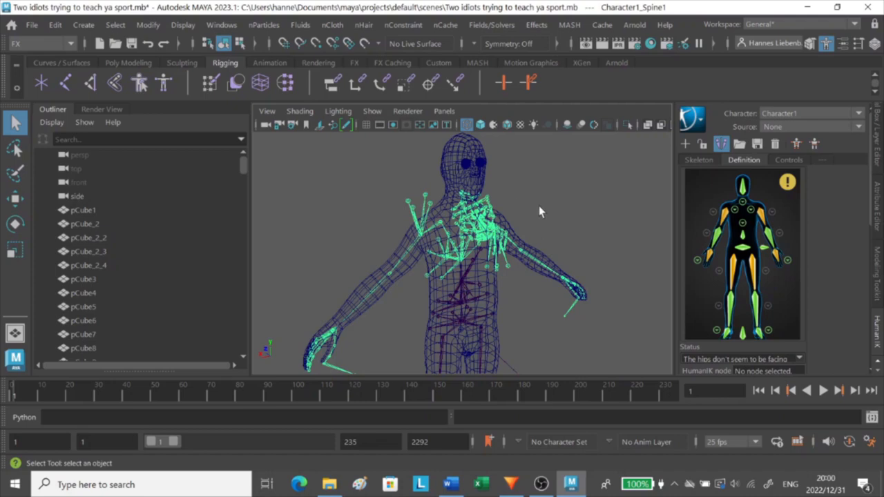
mouse_move(638, 242)
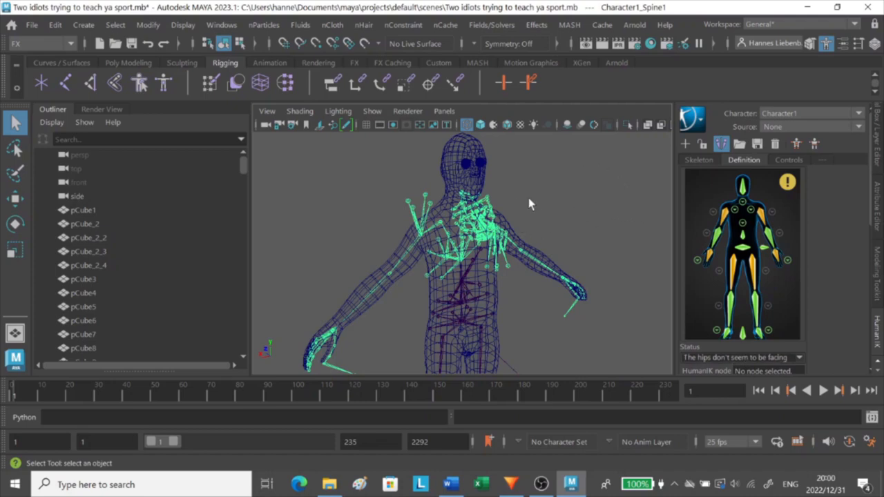
mouse_move(611, 210)
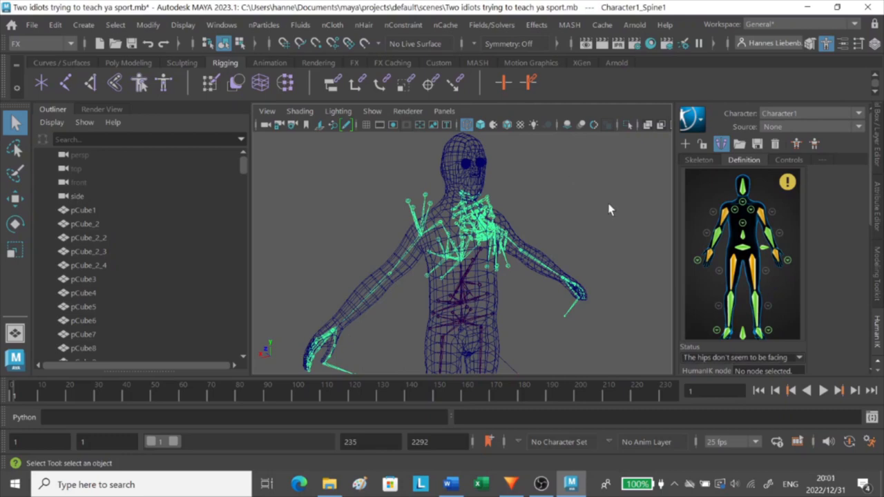
mouse_move(619, 208)
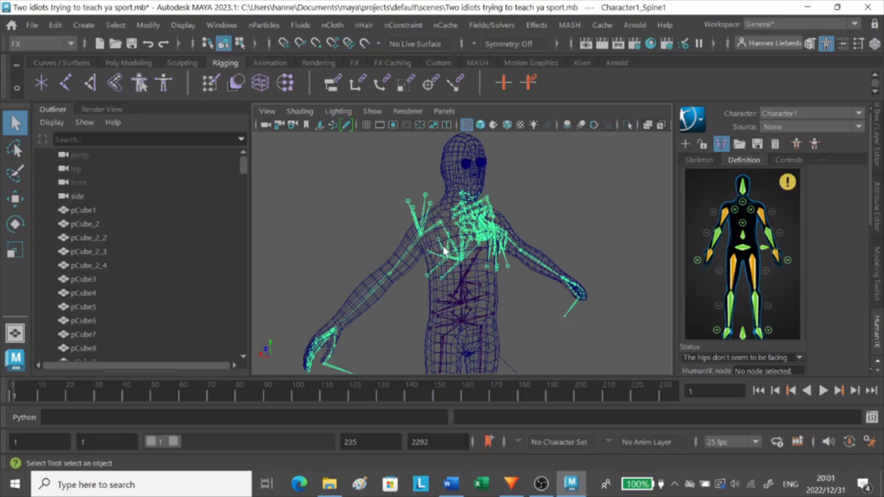
mouse_move(509, 188)
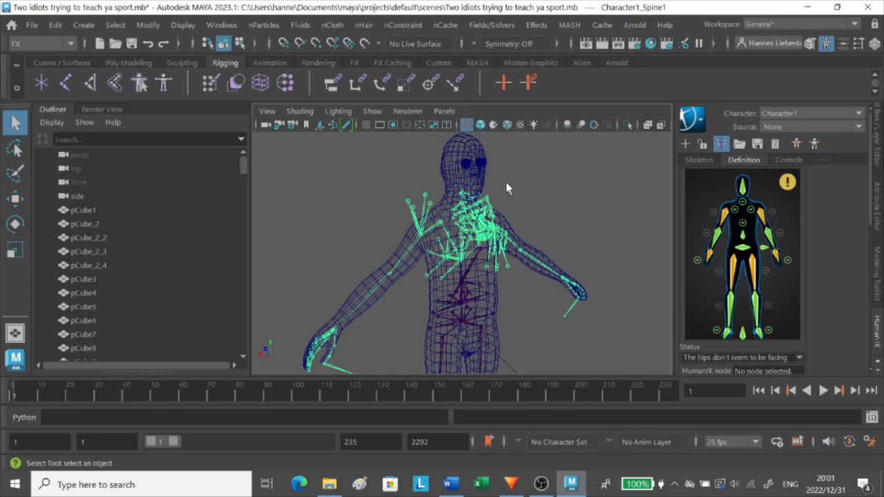
mouse_move(553, 218)
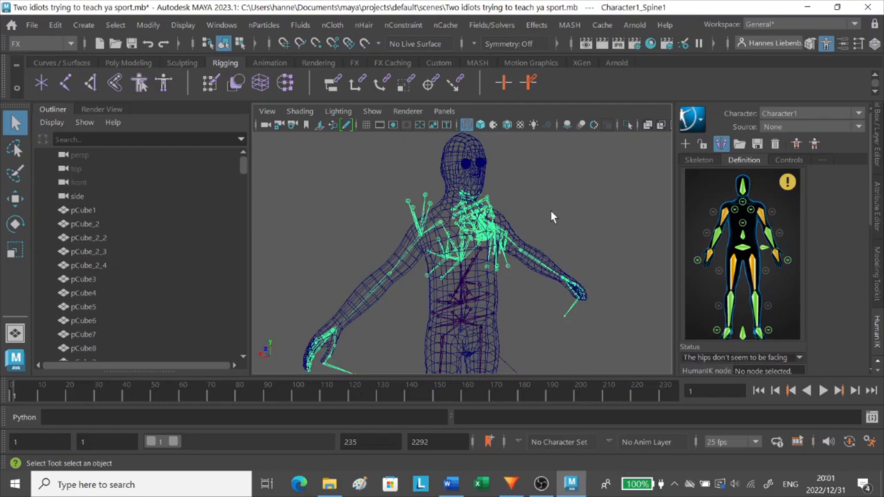
mouse_move(588, 161)
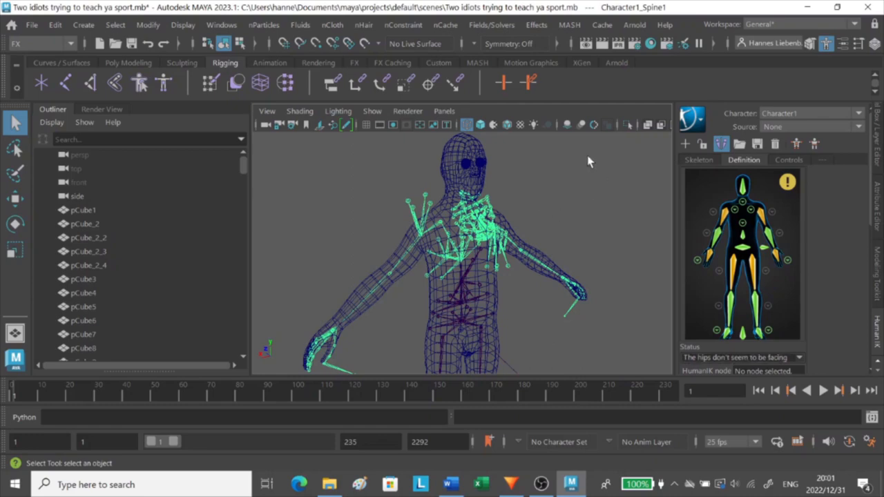
mouse_move(506, 199)
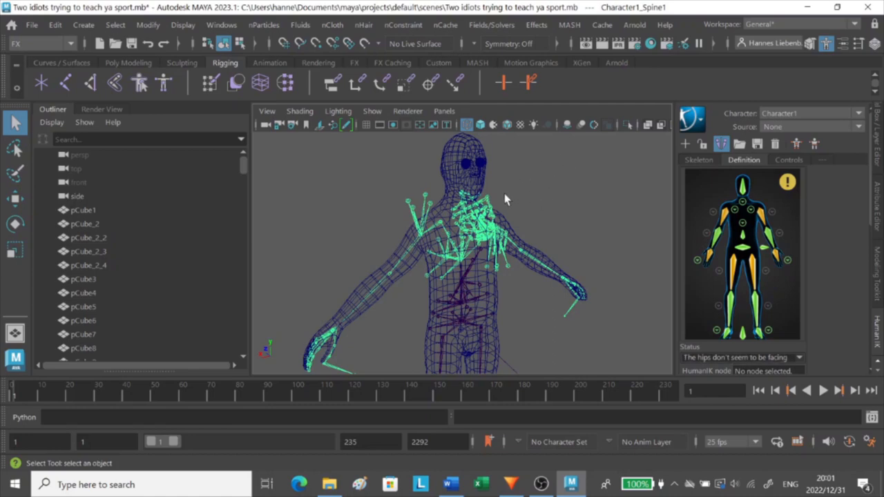
mouse_move(556, 268)
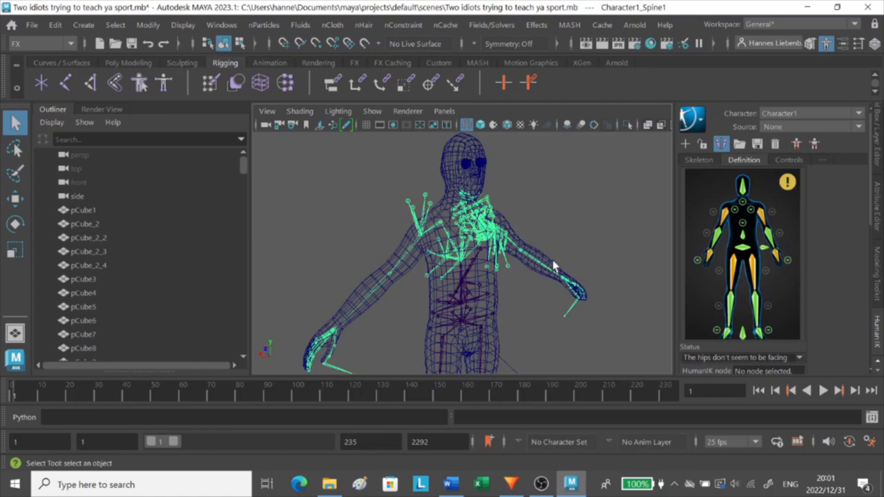